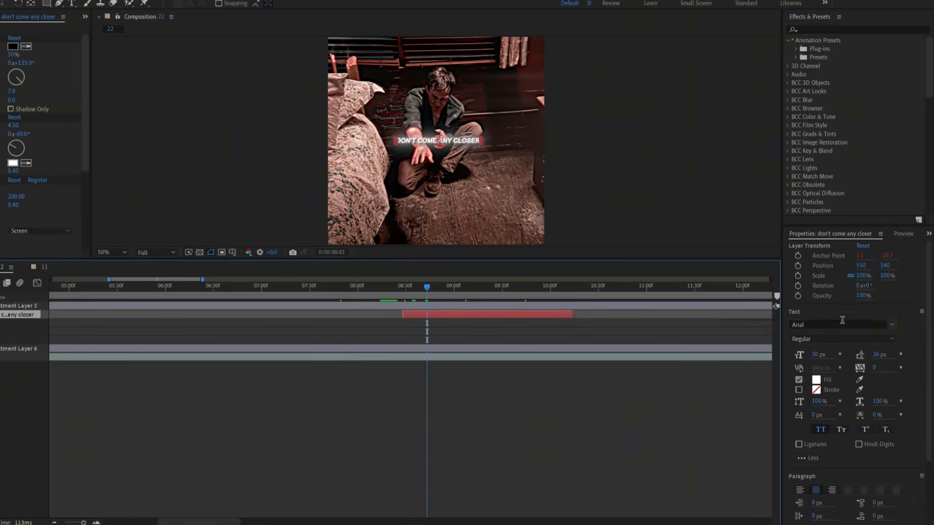
- Set the caption's font to Cut the crap and select the font size field
{"action": "type", "text": "Cut the crap"}
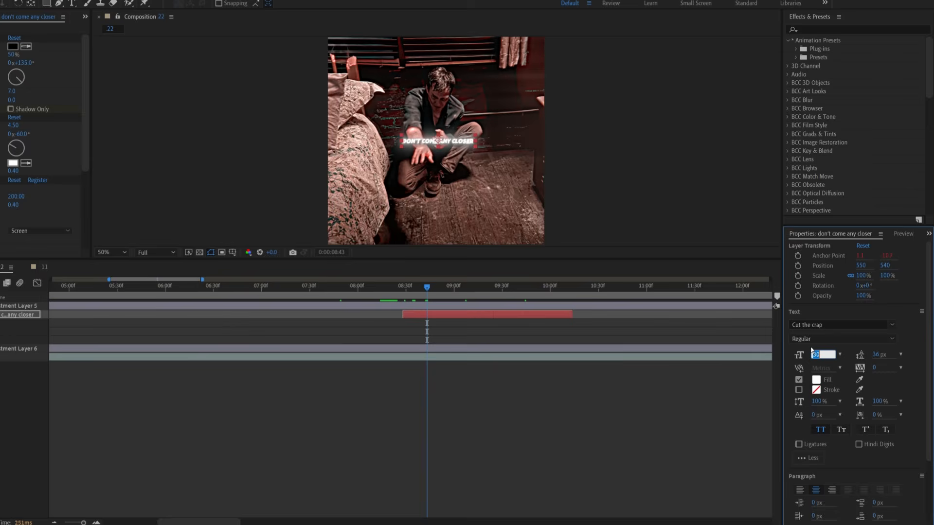
{"action": "left_click", "coordinate": [815, 379]}
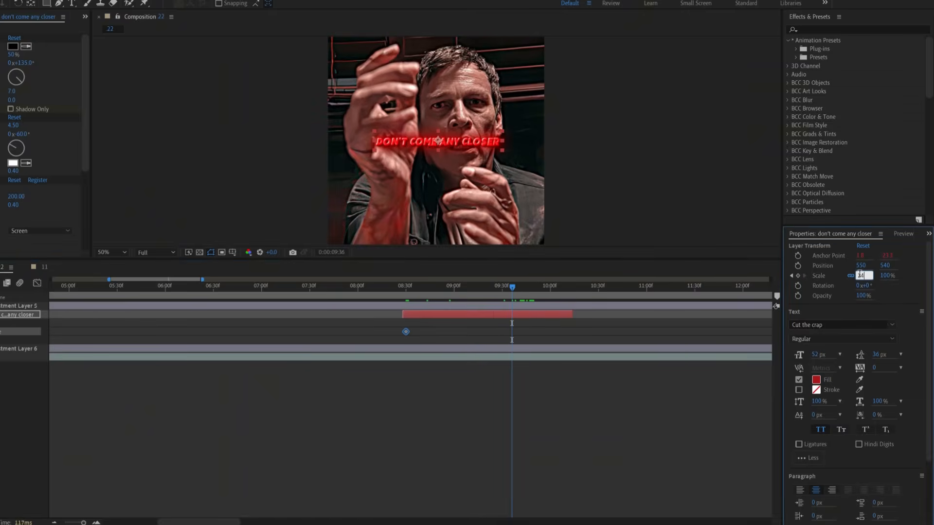
- Enter a Scale of 145% at the later keyframe
{"action": "type", "text": "145%"}
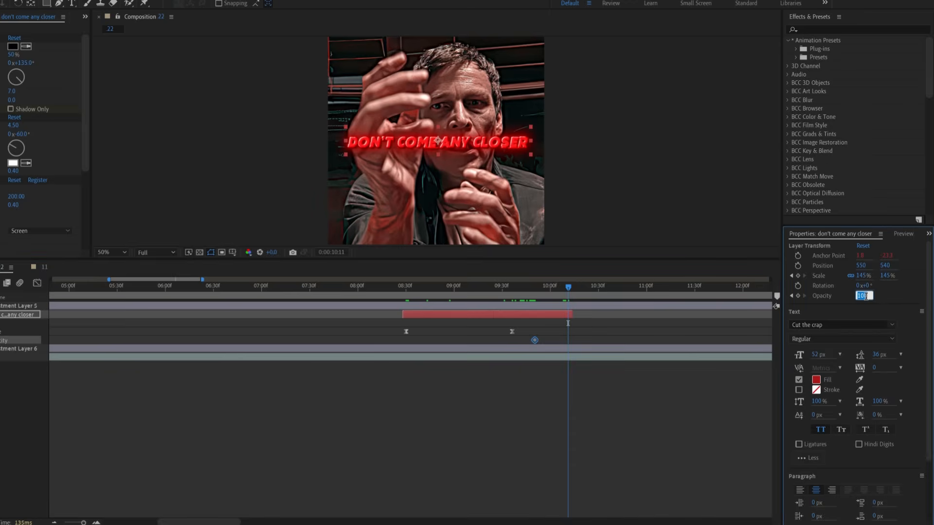
- Set Opacity to 0% at the layer end, then return to a frame showing the text
{"action": "type", "text": "0 %"}
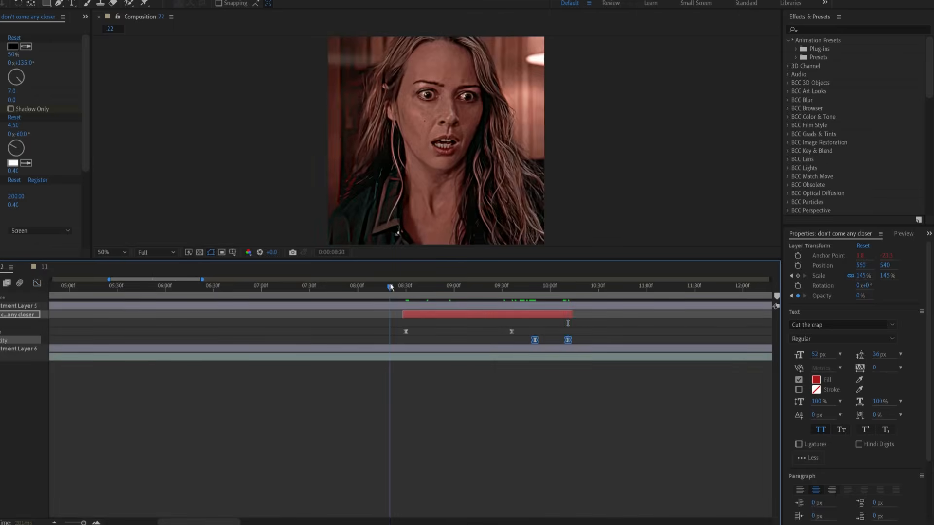
{"action": "left_click", "coordinate": [485, 286]}
{"action": "type", "text": "smear"}
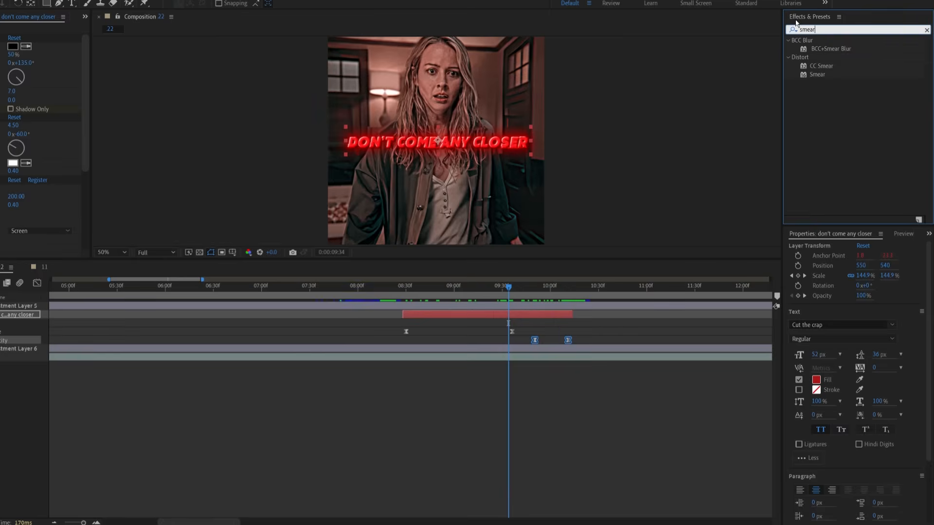
- Apply CC Smear, drag its end point down past the frame, and set Radius to 30
{"action": "left_click", "coordinate": [821, 66]}
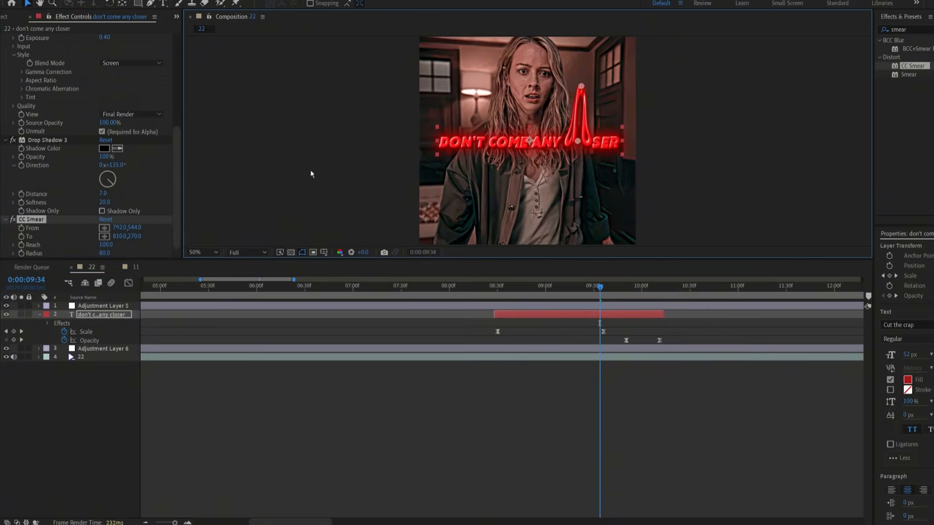
{"action": "left_click_drag", "start_coordinate": [581, 87], "coordinate": [584, 239]}
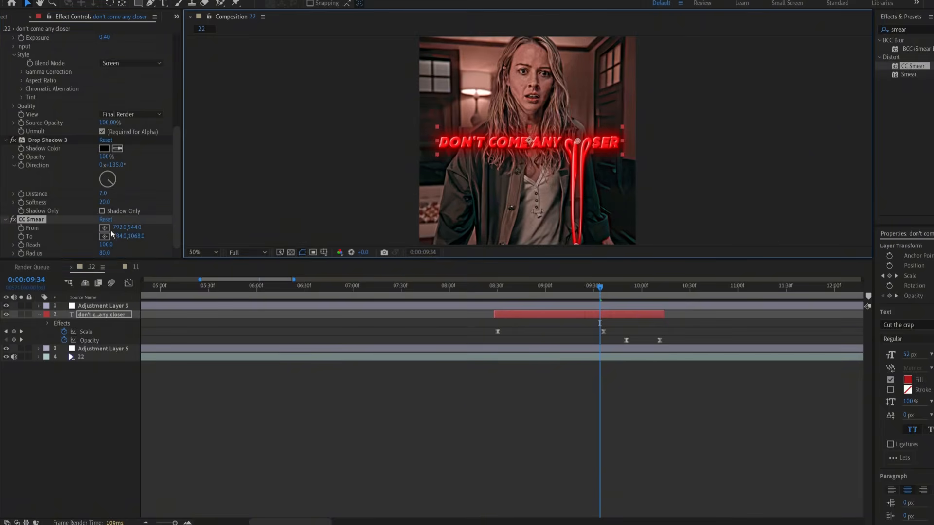
{"action": "left_click", "coordinate": [106, 253]}
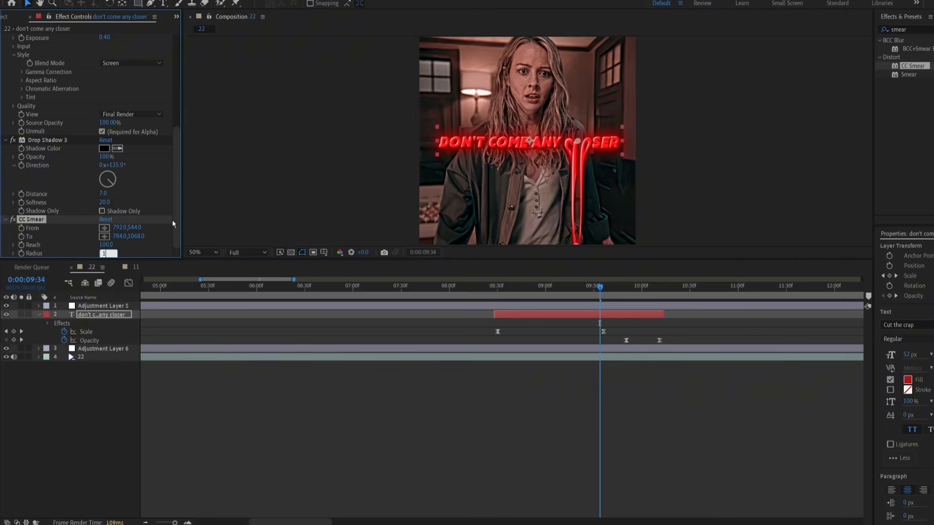
{"action": "type", "text": "15.0"}
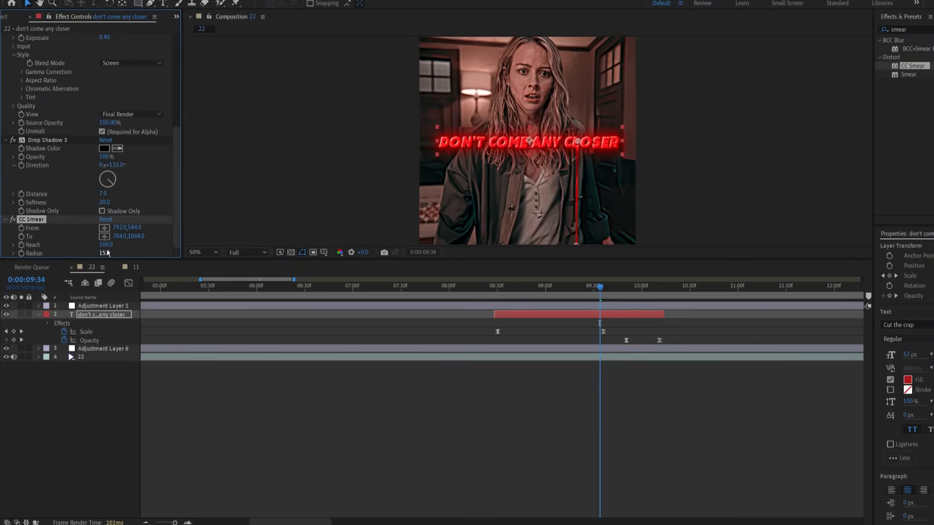
{"action": "left_click_drag", "start_coordinate": [104, 253], "coordinate": [113, 253]}
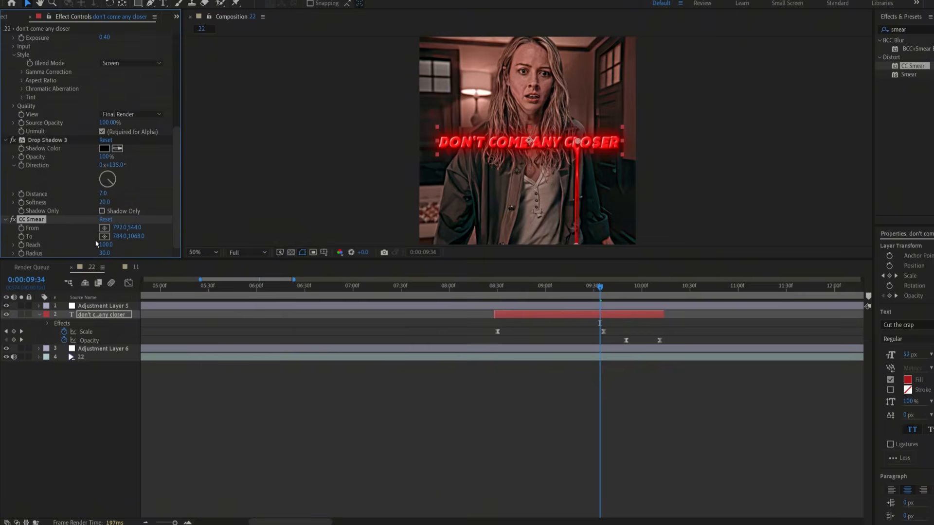
{"action": "mouse_move", "coordinate": [153, 259]}
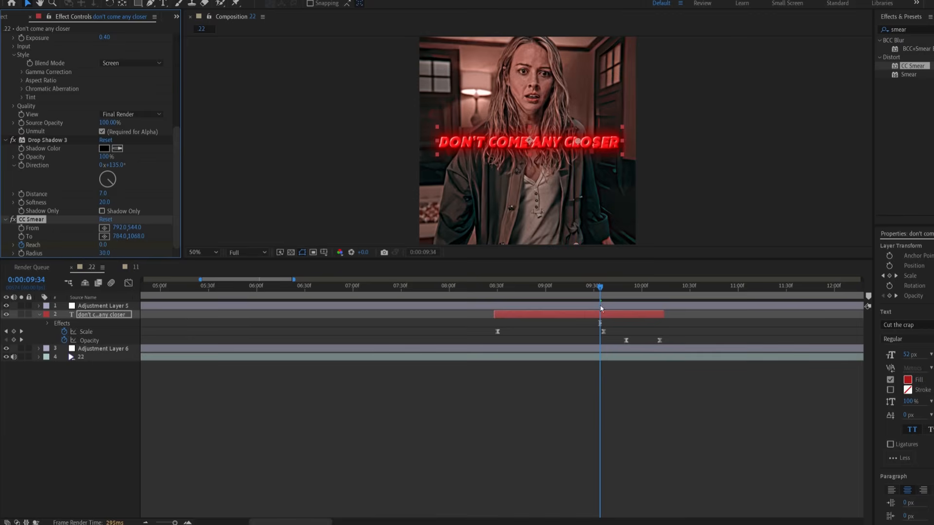
- At a later frame, set CC Smear's Reach to 10
{"action": "left_click", "coordinate": [630, 286]}
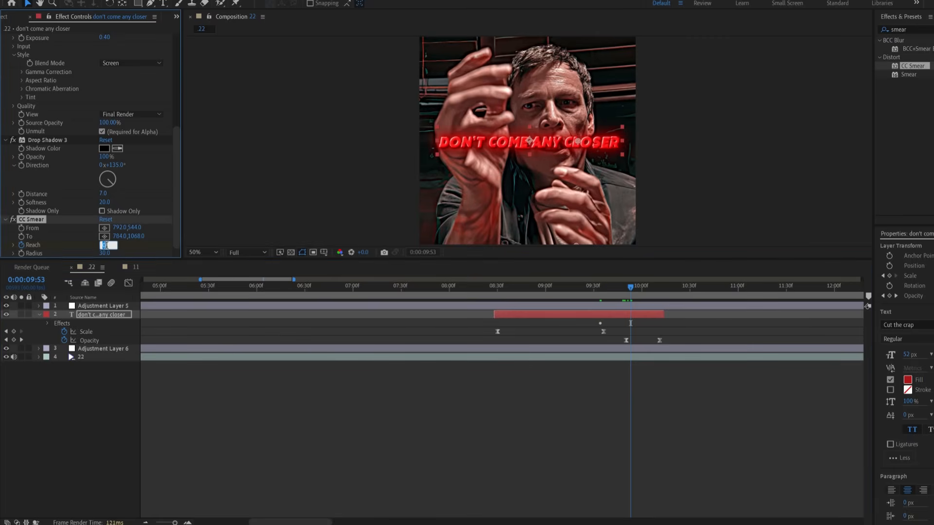
{"action": "type", "text": "100"}
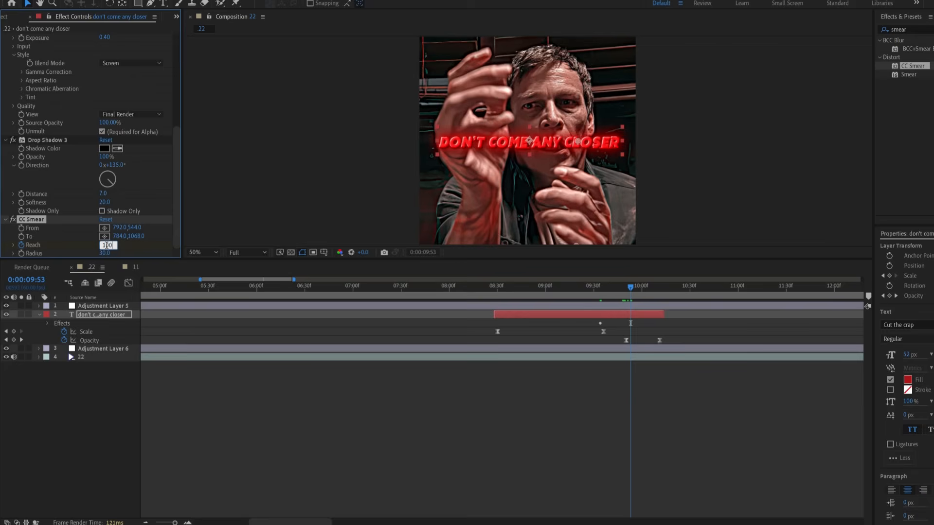